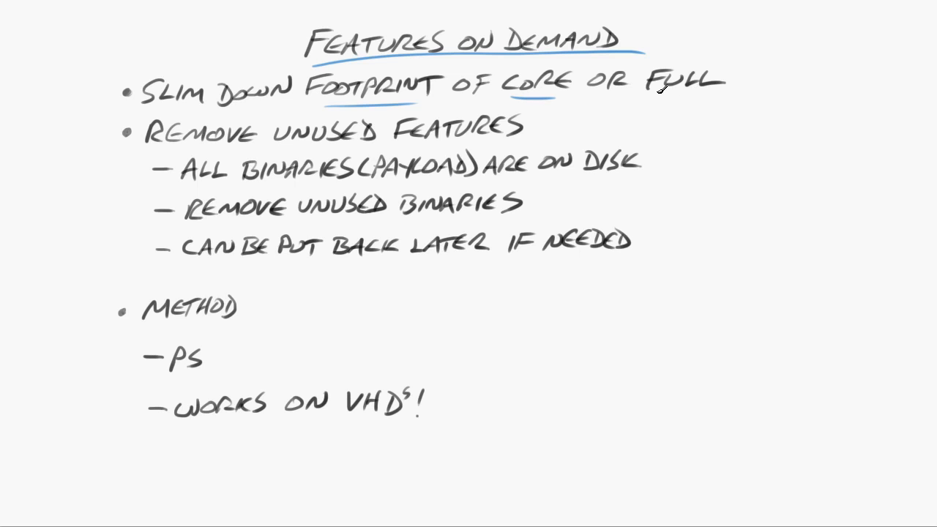
Underline 'Full' and 'unused' on the Features on Demand slide and add a checkmark.
left_click_drag(732, 83, 762, 80)
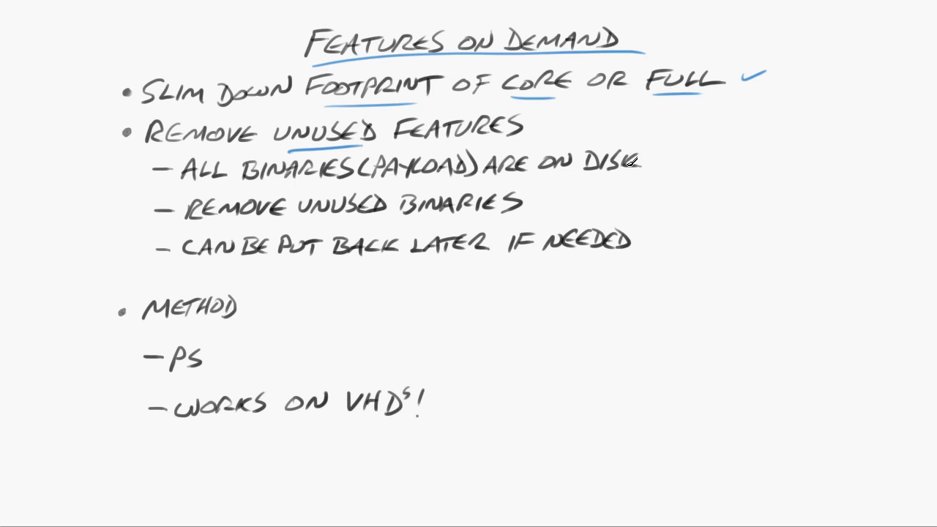
mouse_move(392, 150)
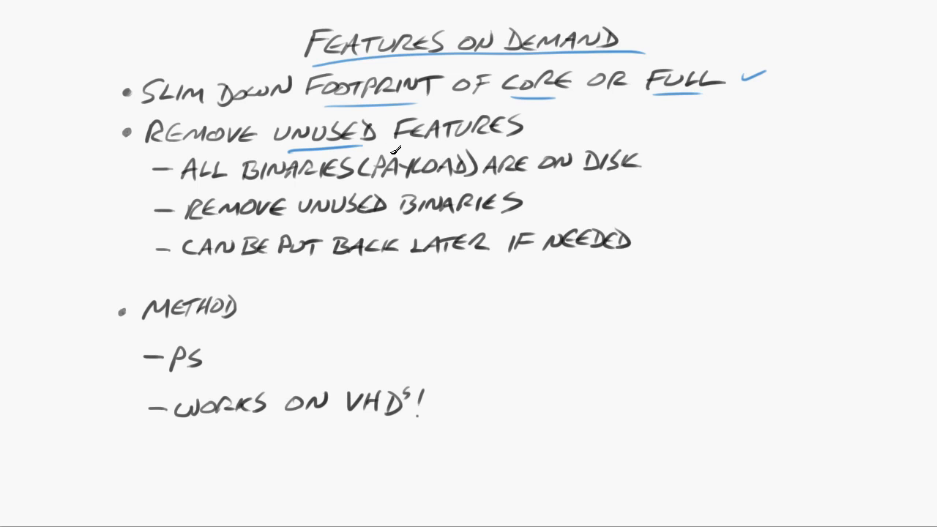
Draw a brace beside the three Remove Unused Features sub-bullets and label it '\WinSxS'.
left_click_drag(652, 150, 666, 252)
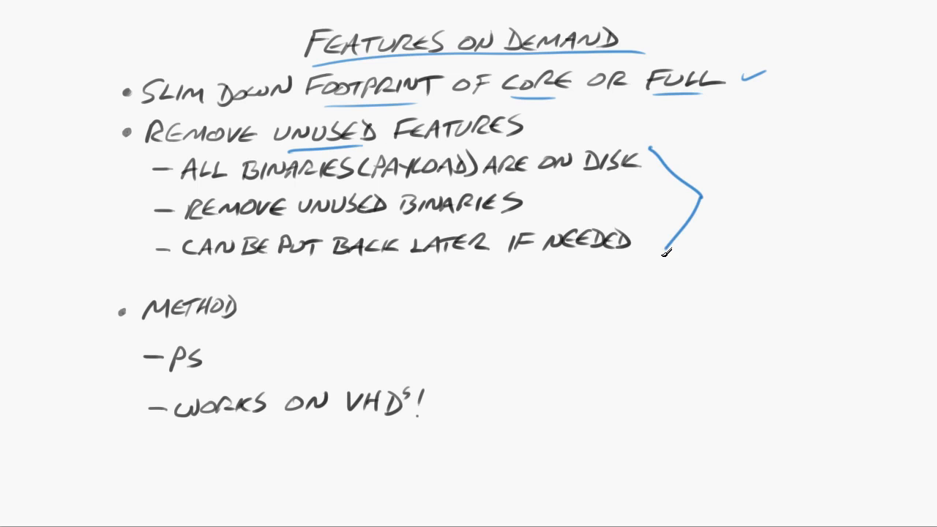
mouse_move(732, 185)
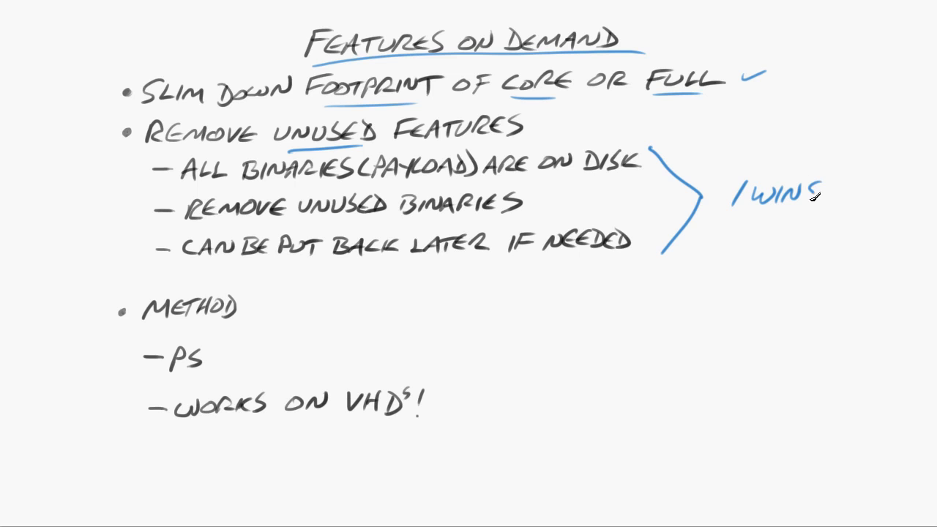
type("XS")
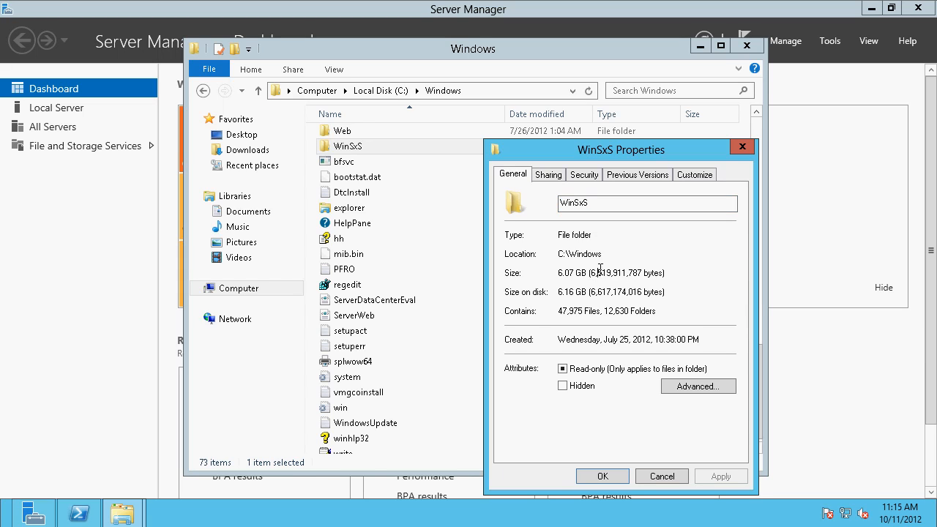
Highlight the byte count in the WinSxS folder properties showing 6.07 GB across 47,975 files.
double_click(601, 272)
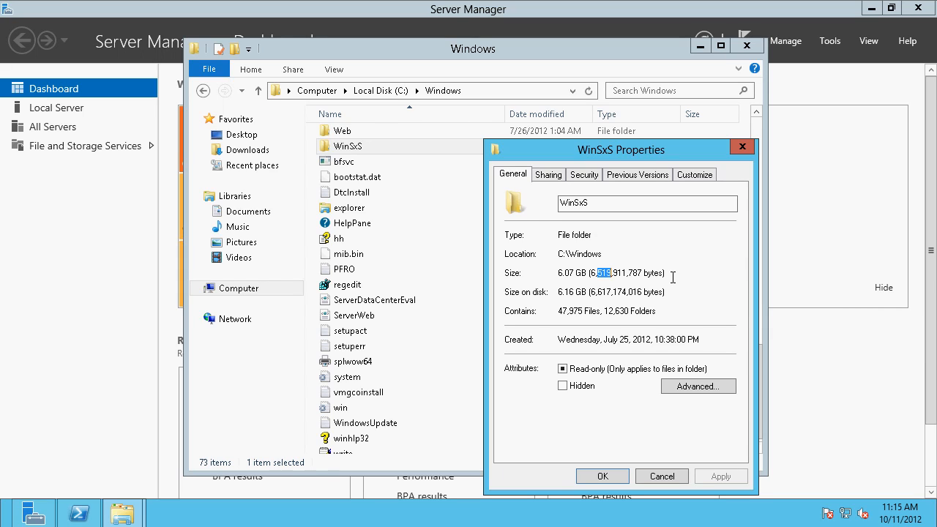
mouse_move(80, 505)
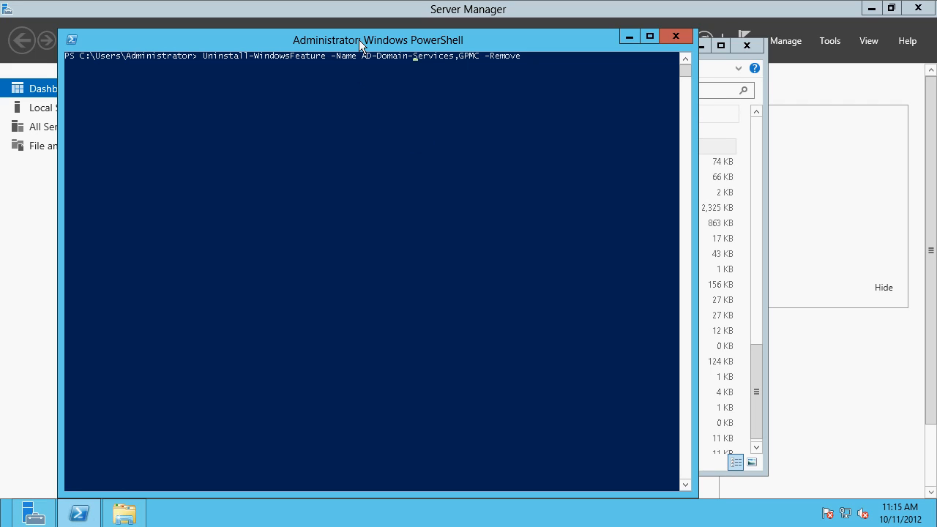
mouse_move(207, 69)
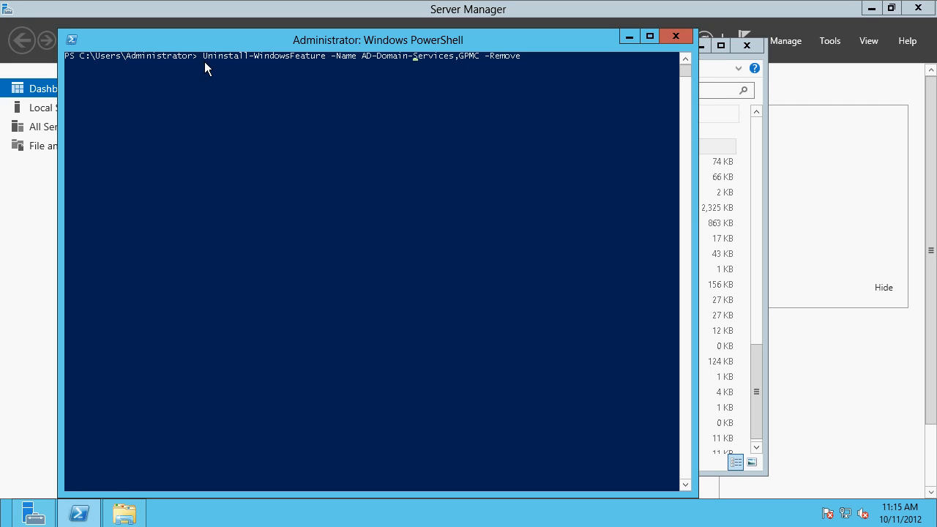
mouse_move(300, 66)
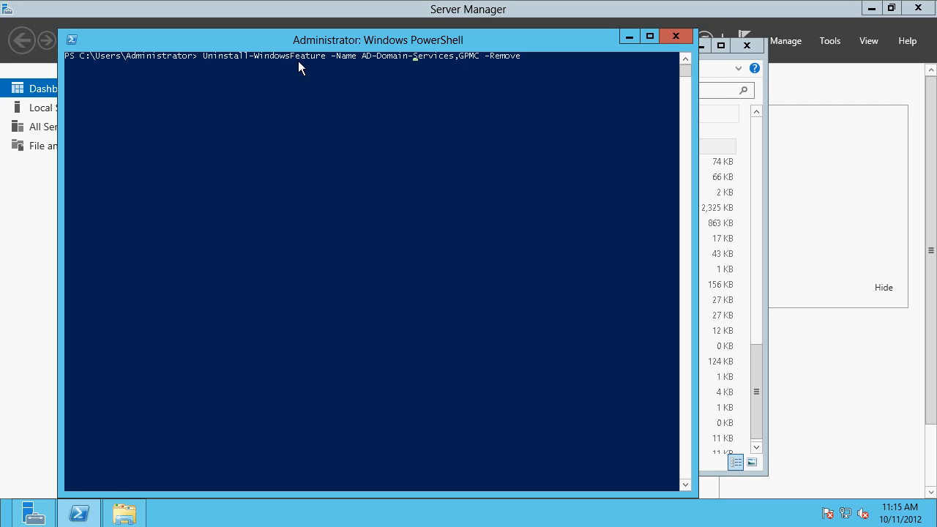
mouse_move(322, 69)
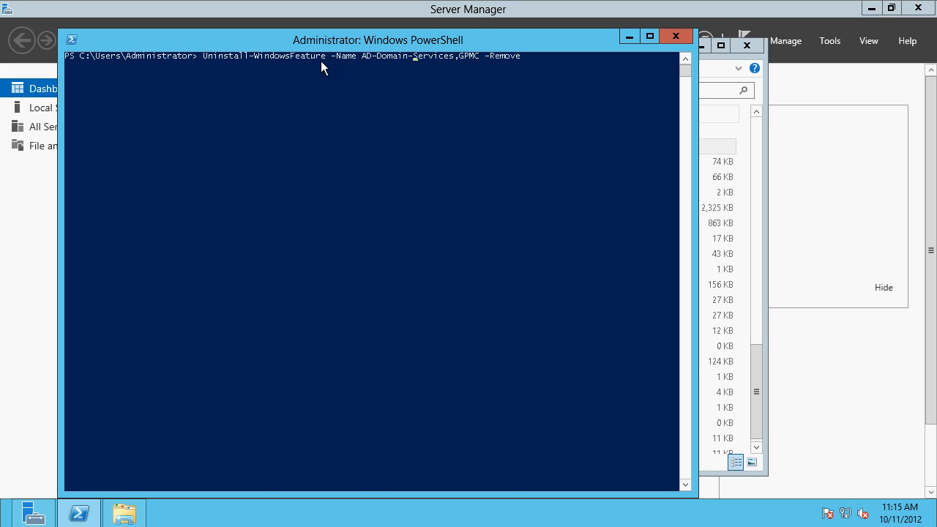
mouse_move(354, 66)
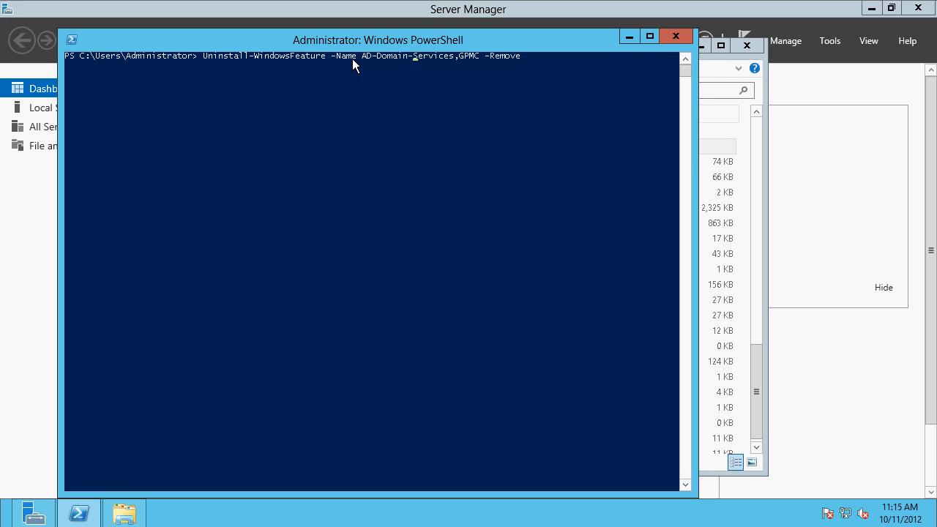
mouse_move(366, 66)
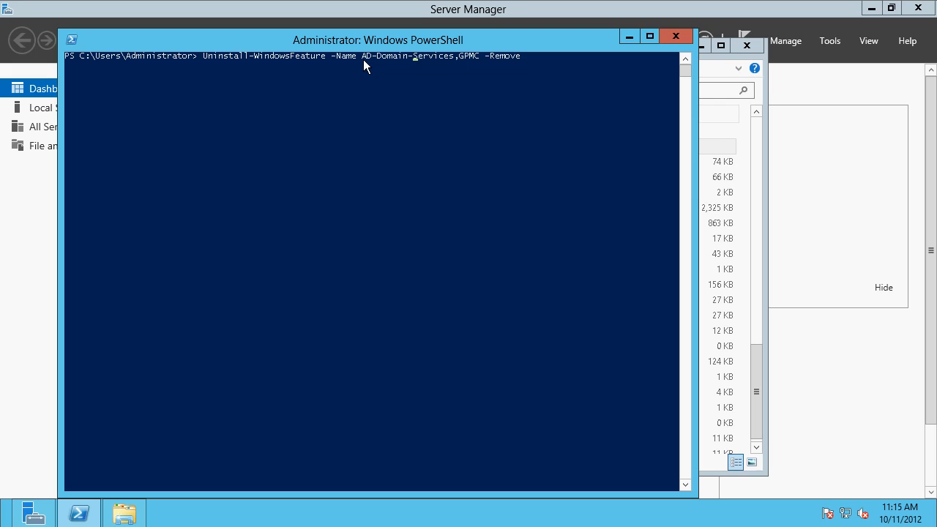
mouse_move(448, 66)
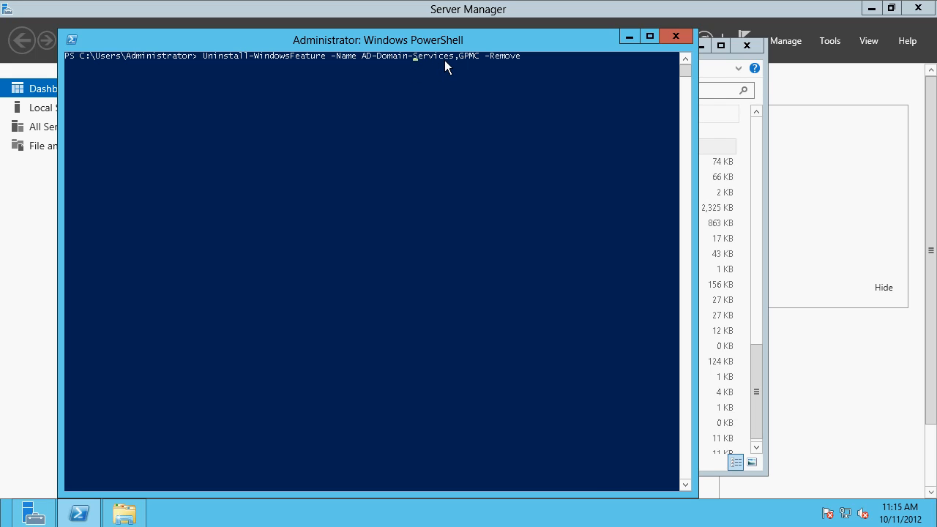
mouse_move(451, 65)
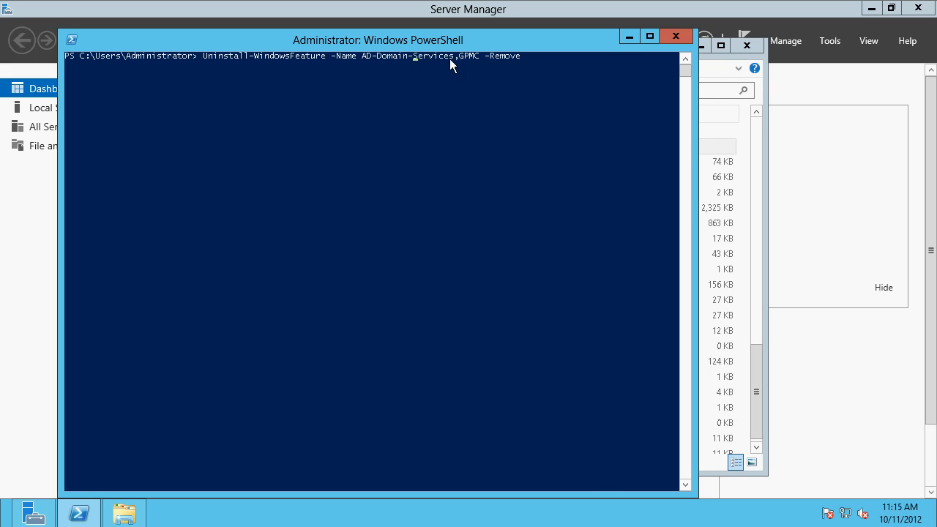
mouse_move(461, 69)
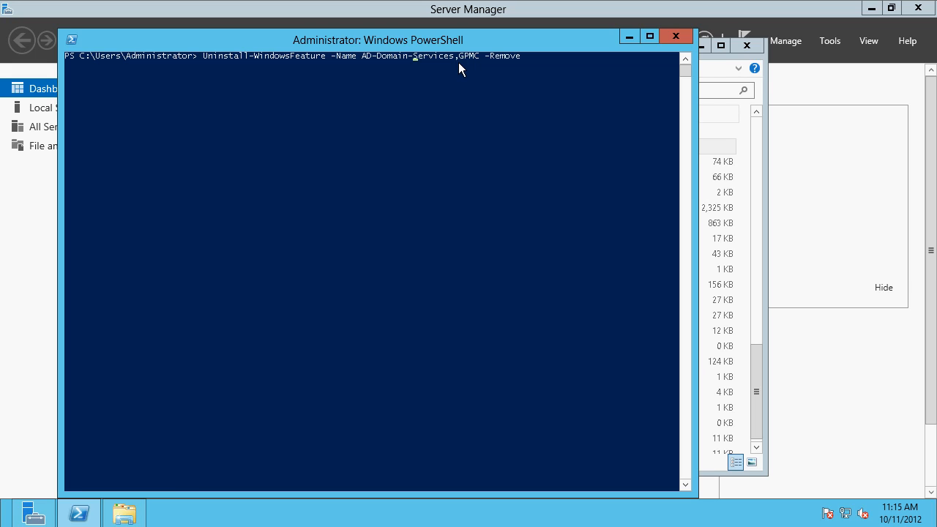
mouse_move(470, 61)
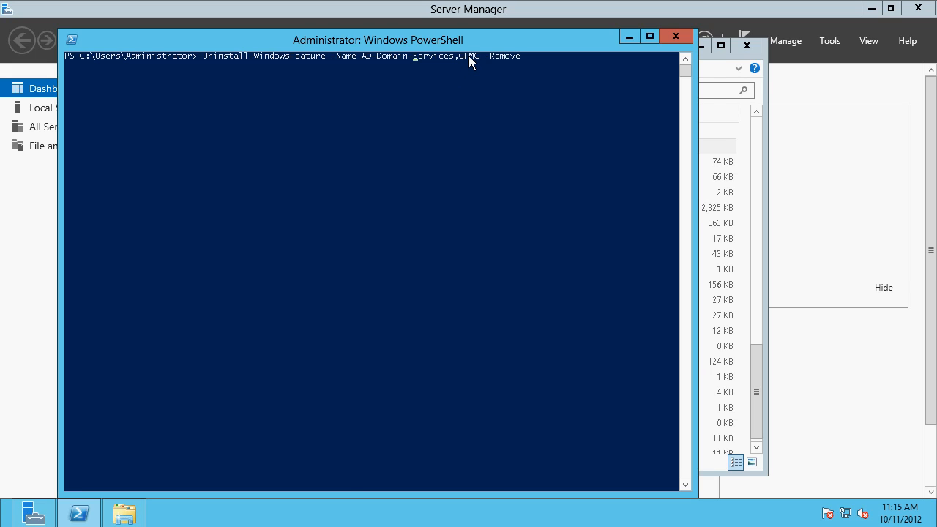
mouse_move(467, 66)
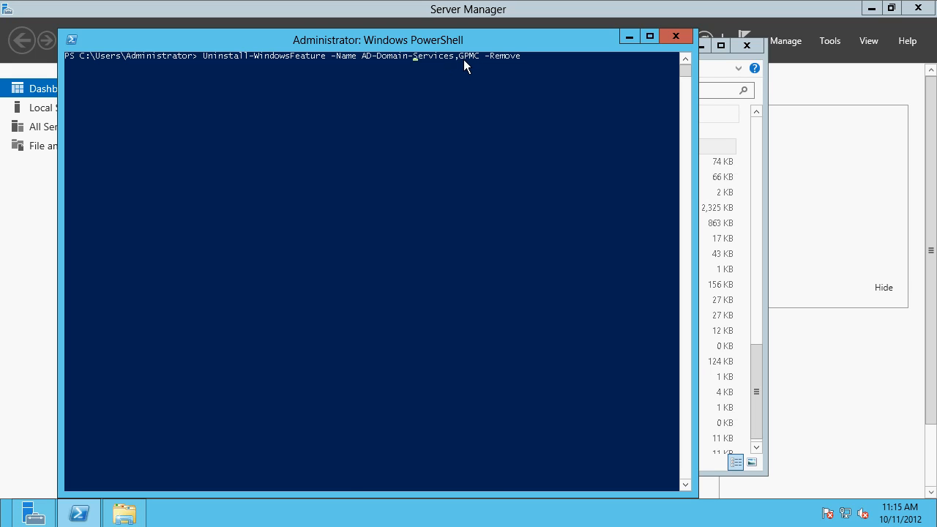
mouse_move(482, 64)
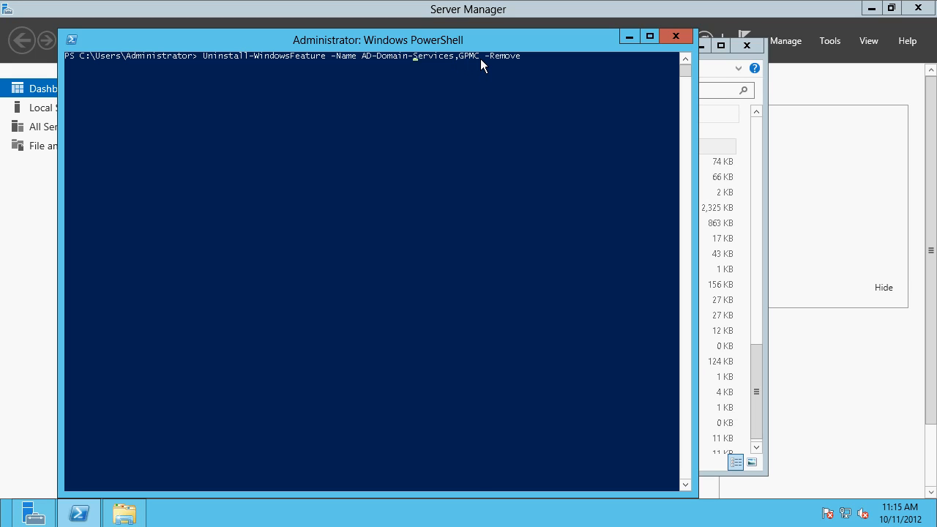
mouse_move(485, 64)
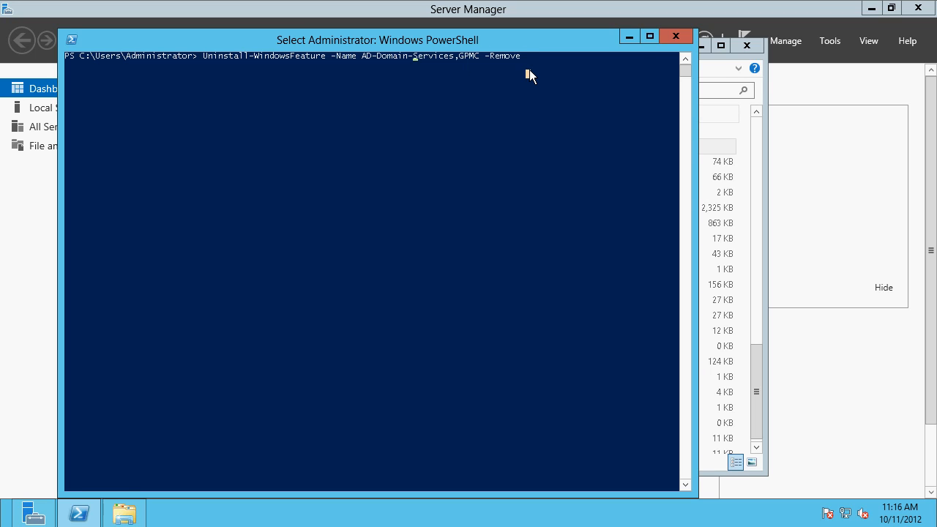
mouse_move(524, 66)
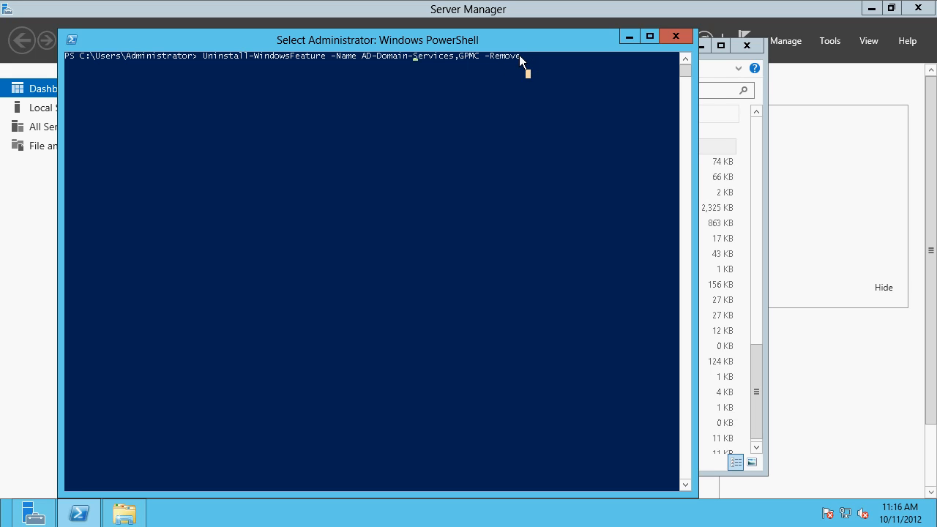
Select the -Remove switch in Uninstall-WindowsFeature -Name AD-Domain-Services,GPMC -Remove at the prompt.
double_click(502, 55)
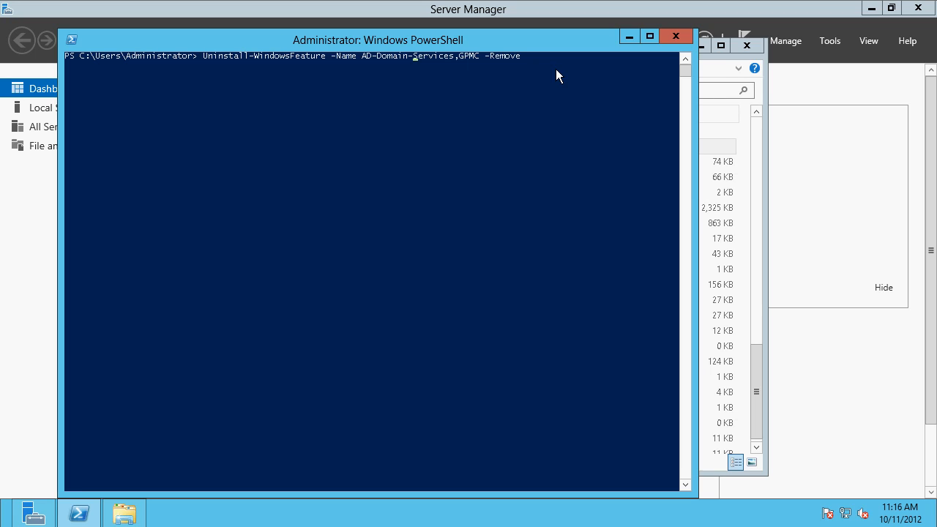
Run the uninstall, getting Success True and Restart Needed No for AD DS and GPMC.
key("enter")
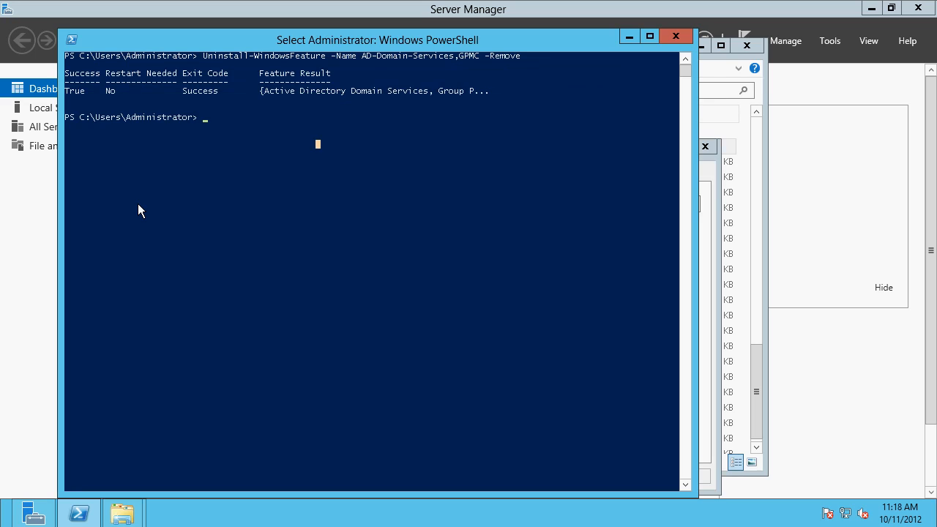
mouse_move(285, 238)
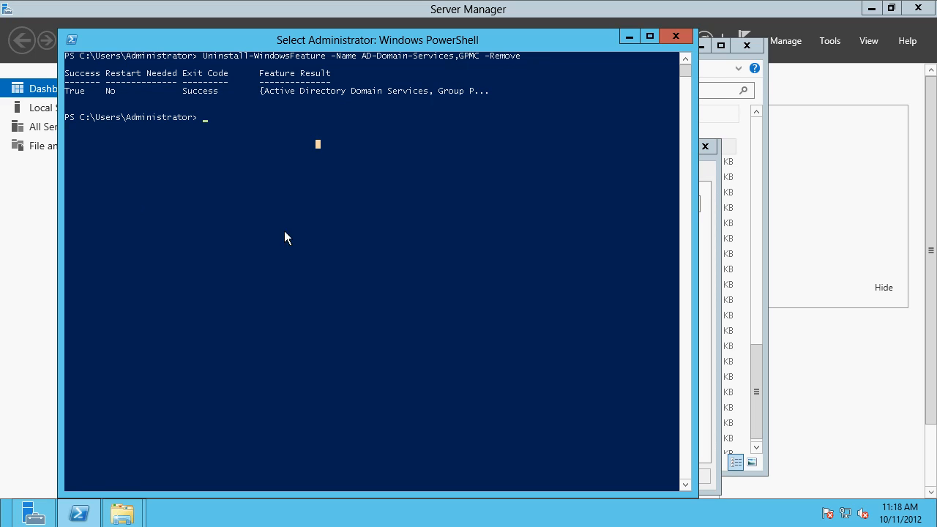